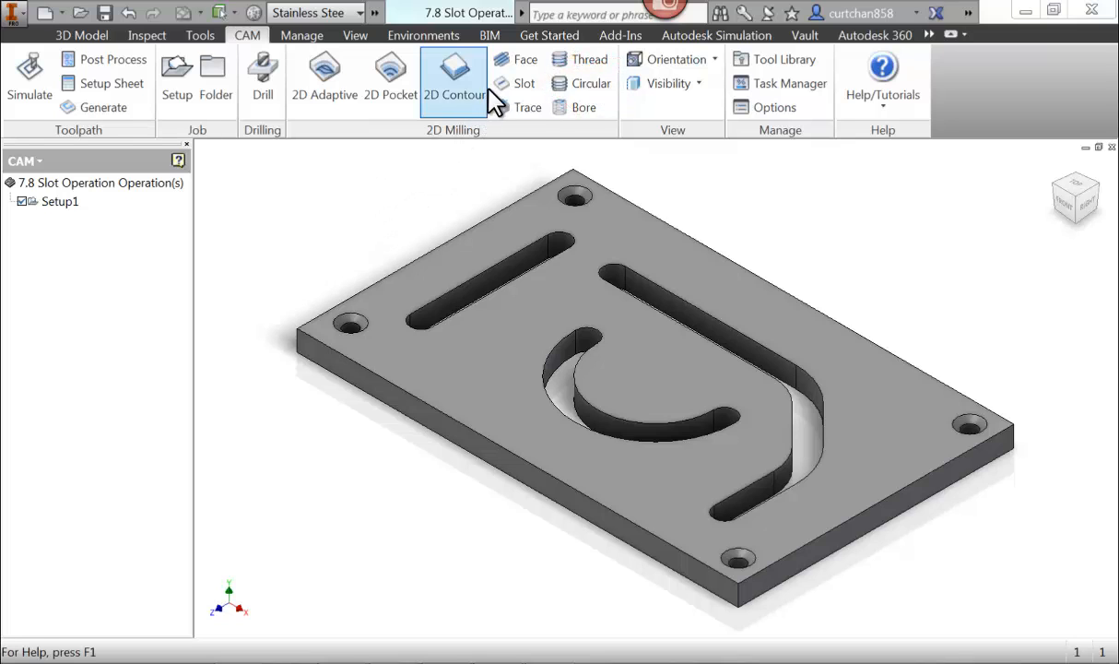
# - Start a Slot operation with coolant disabled and the #5 Ø3/16" flat mill as tool
pyautogui.click(523, 83)
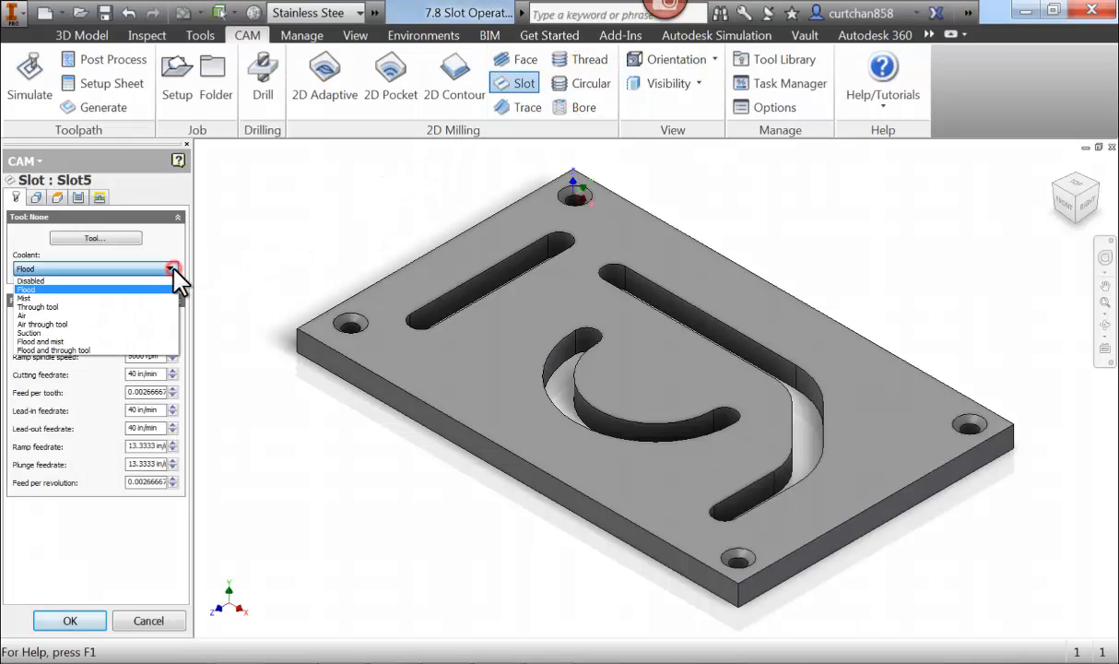
pyautogui.click(96, 238)
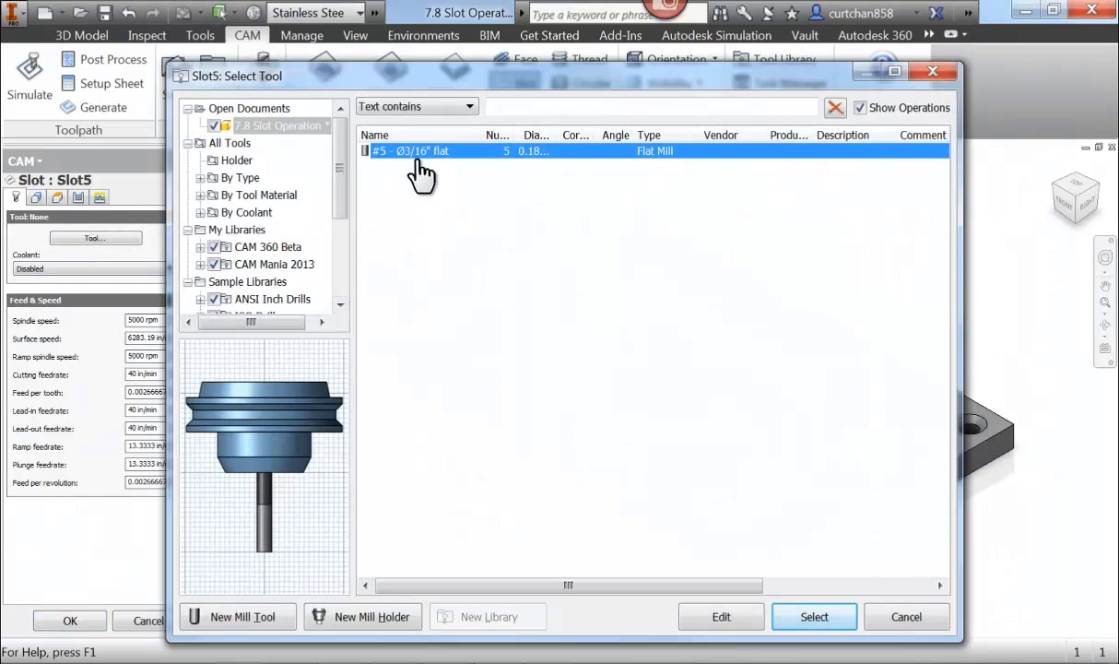
pyautogui.click(813, 616)
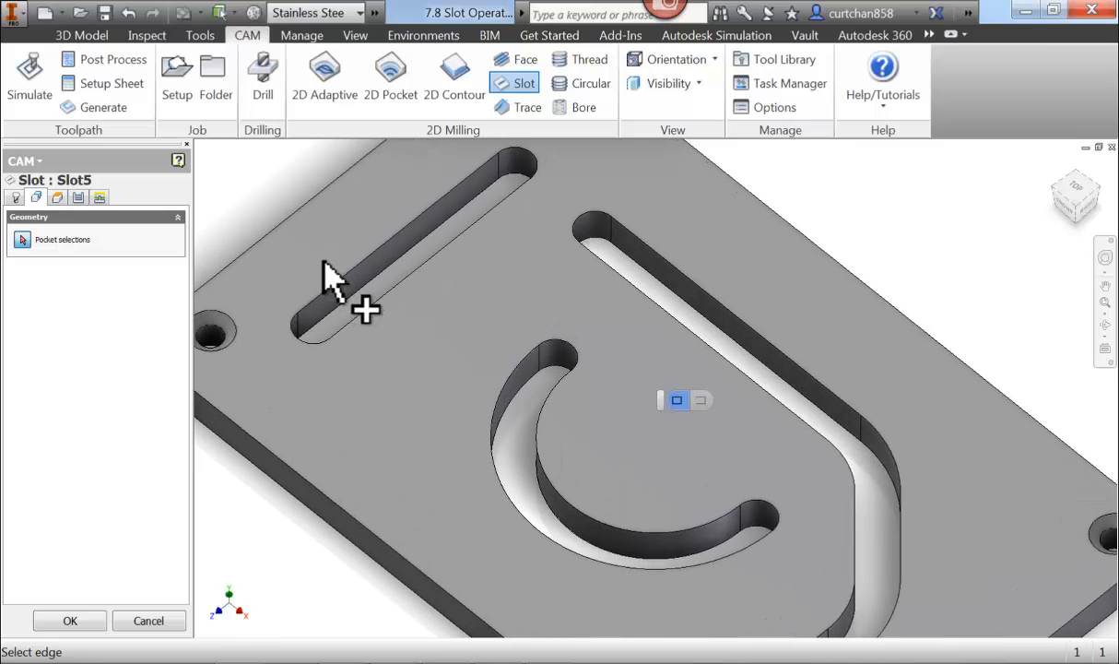
# - Pick the edges of the straight, C-shaped and bent slots as Pocket selections
pyautogui.click(352, 302)
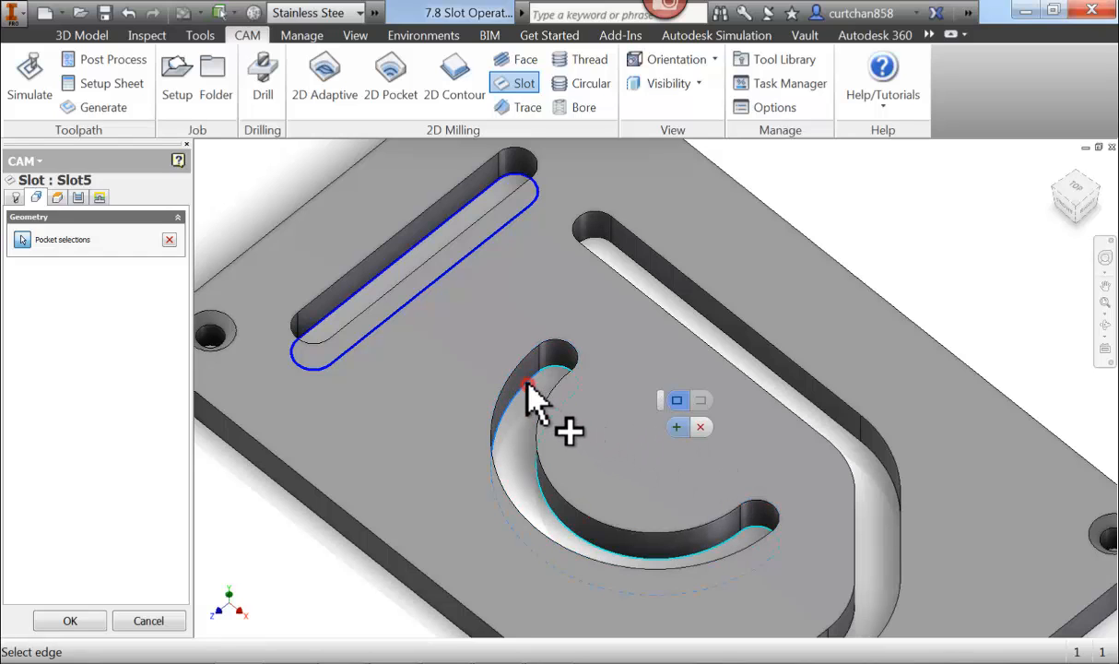
pyautogui.click(527, 385)
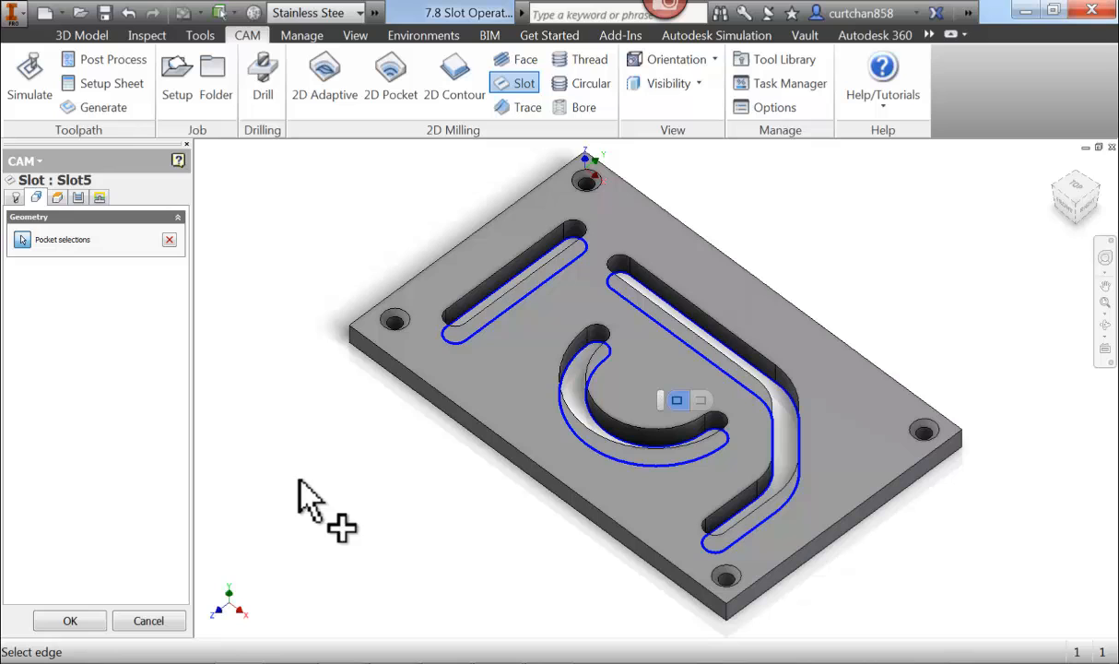
pyautogui.click(70, 619)
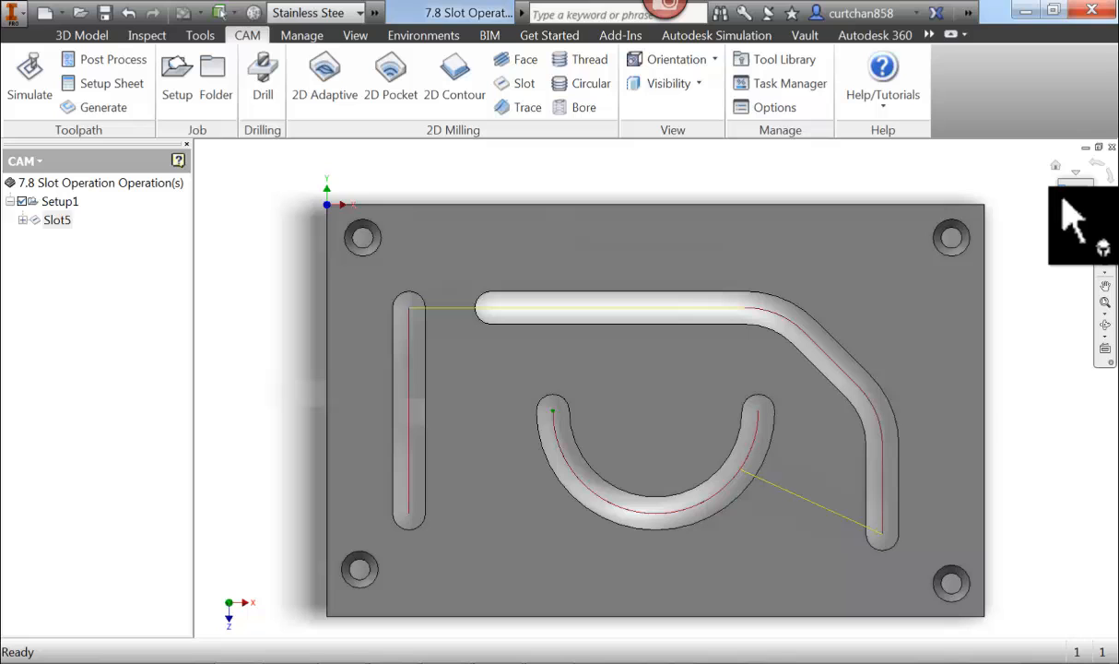
pyautogui.moveTo(1065, 181)
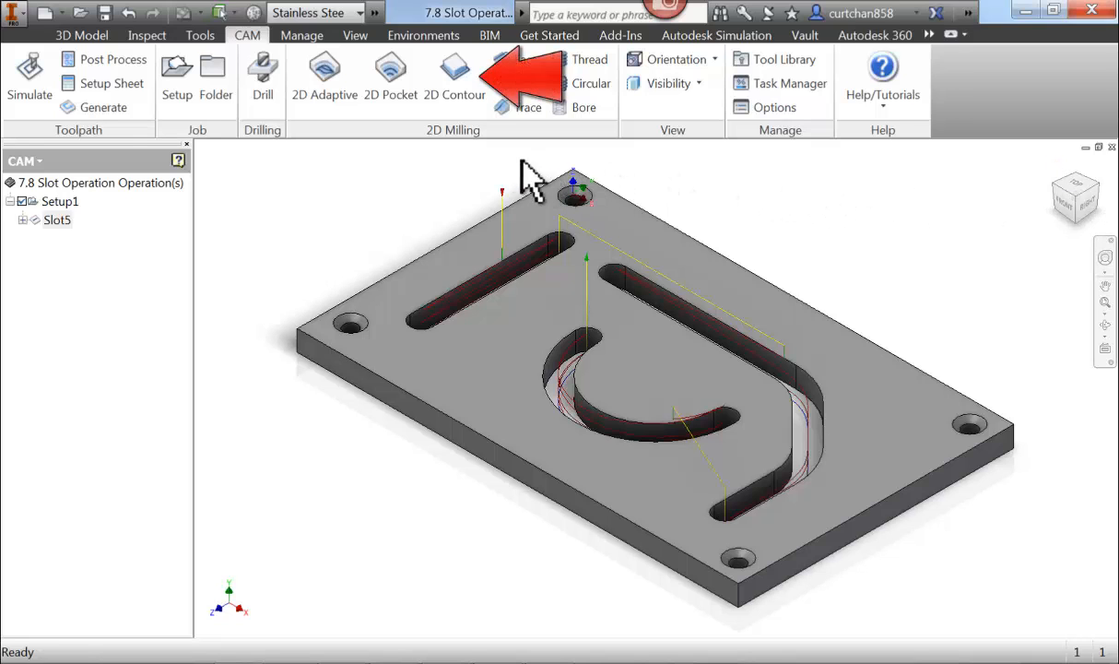
# - Start a 2D Contour finishing operation from the CAM tab after Slot5 is generated
pyautogui.click(454, 76)
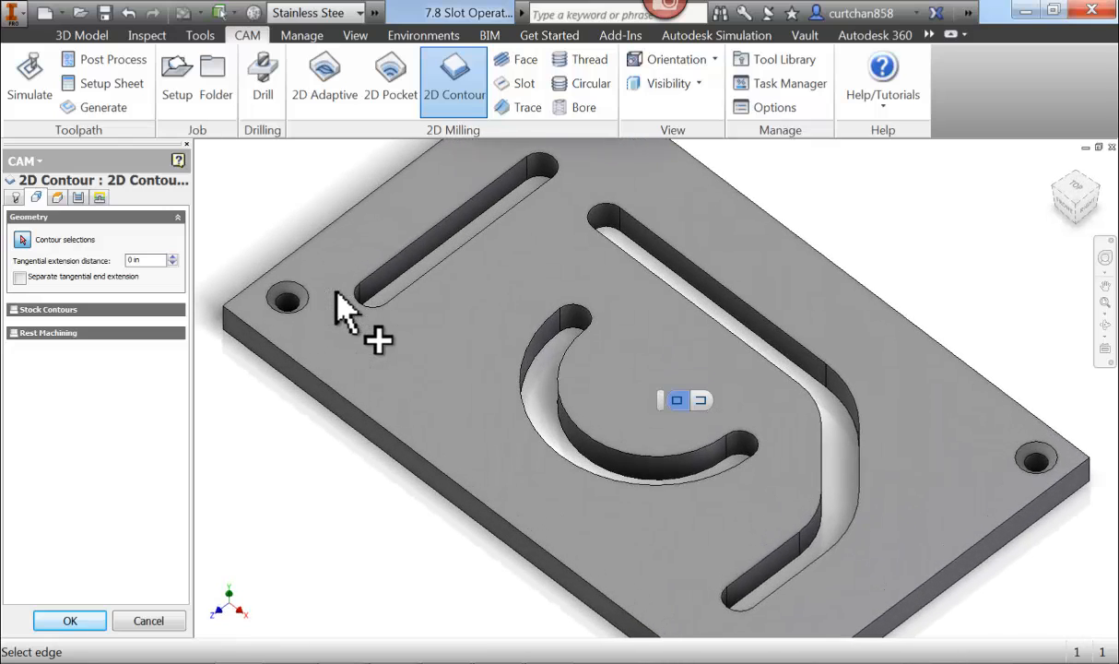
# - Select the edges of the straight, C-shaped and long bent slots as Contour selections
pyautogui.click(354, 304)
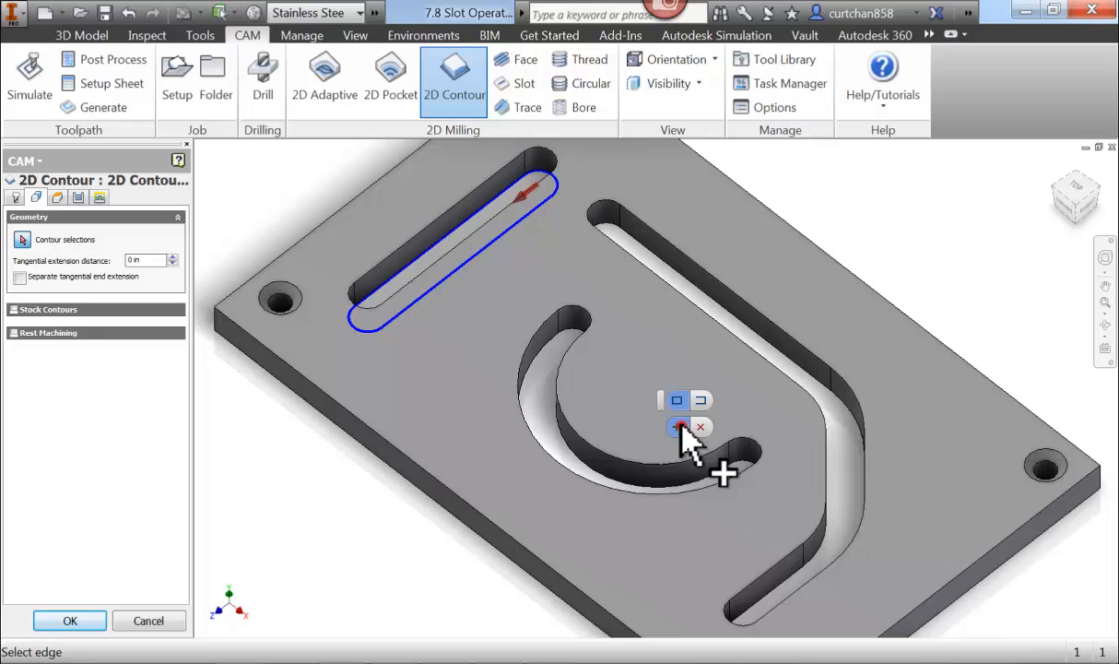
pyautogui.click(722, 472)
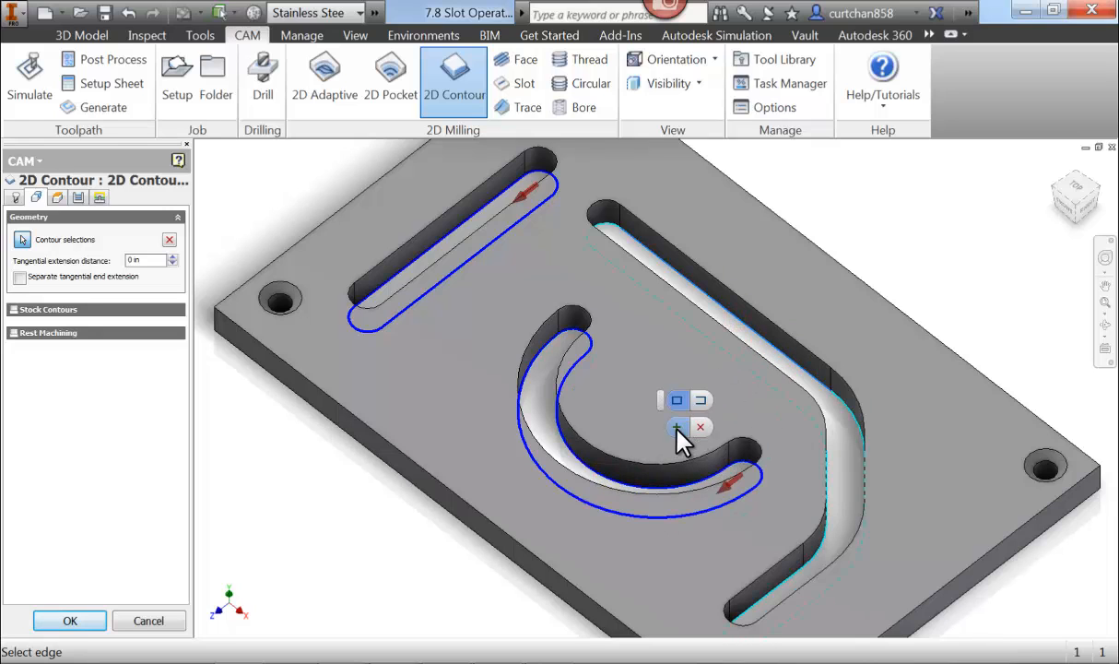
pyautogui.click(70, 619)
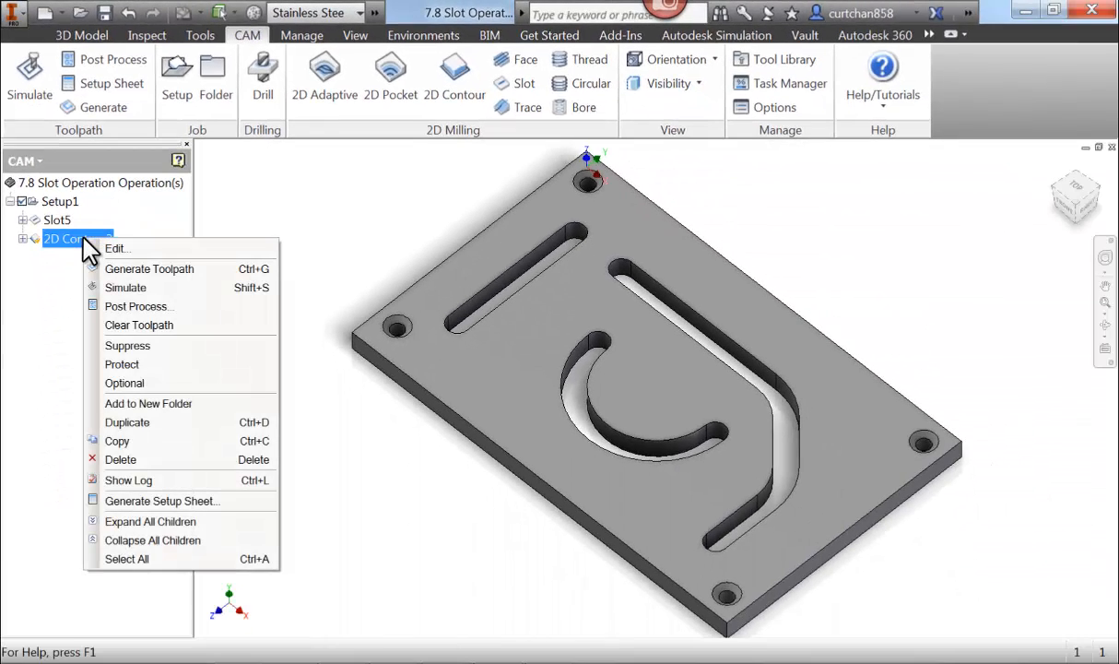
pyautogui.moveTo(129, 479)
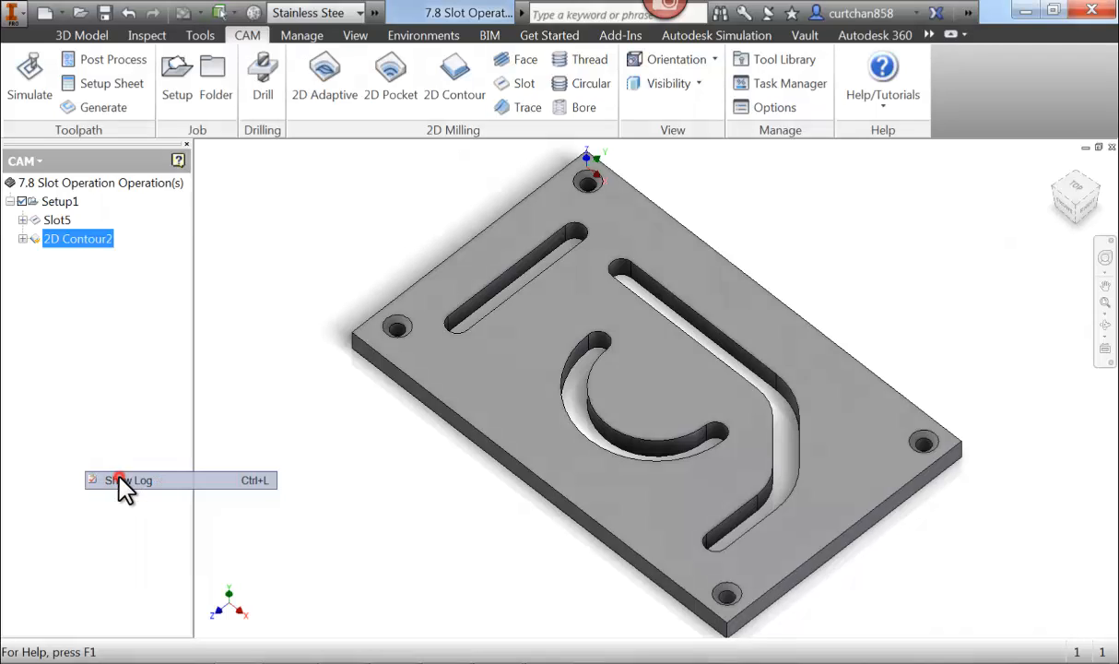
pyautogui.click(129, 479)
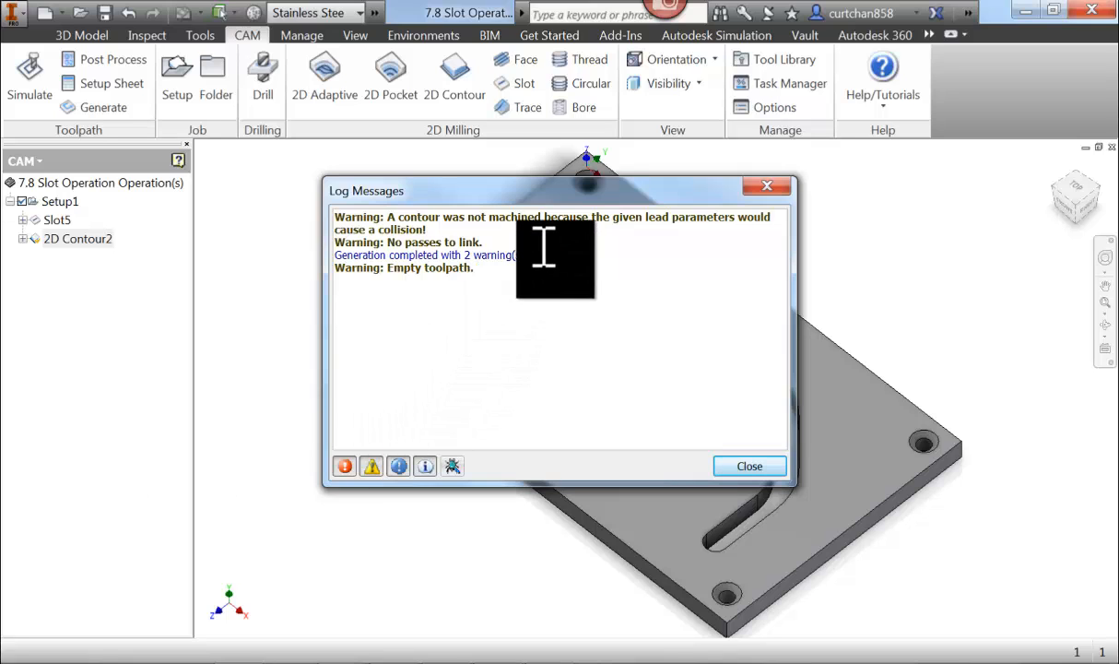
pyautogui.moveTo(543, 218); pyautogui.dragTo(723, 218)
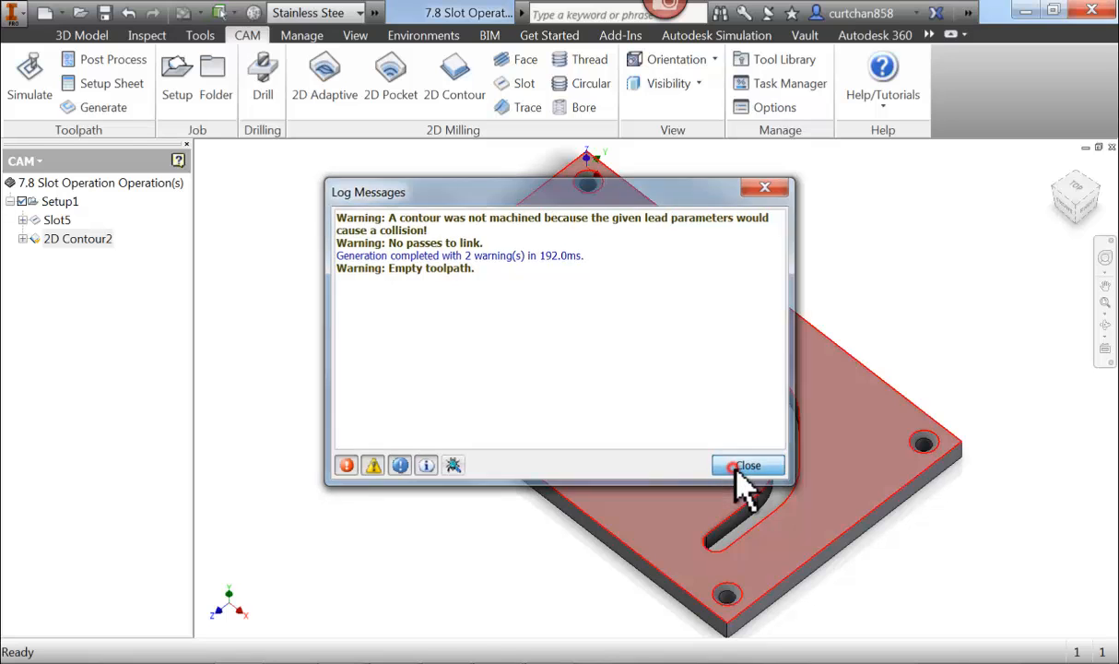
pyautogui.click(748, 464)
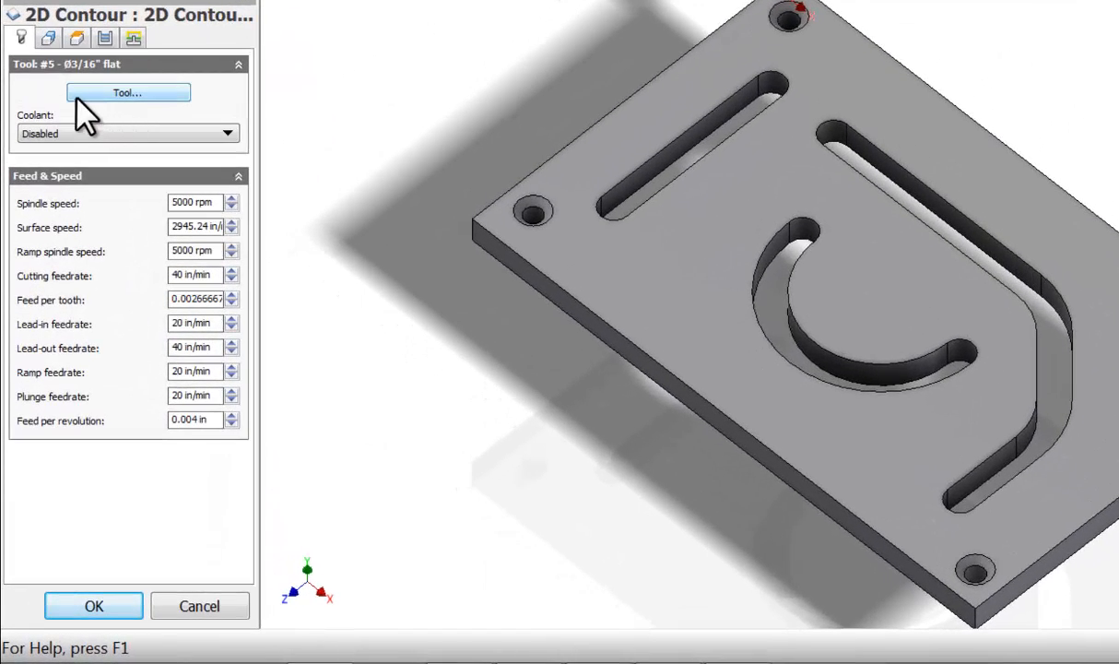
# - Uncheck Lead-in and Lead-out on the Linking settings and confirm 2D Contour2
pyautogui.click(133, 37)
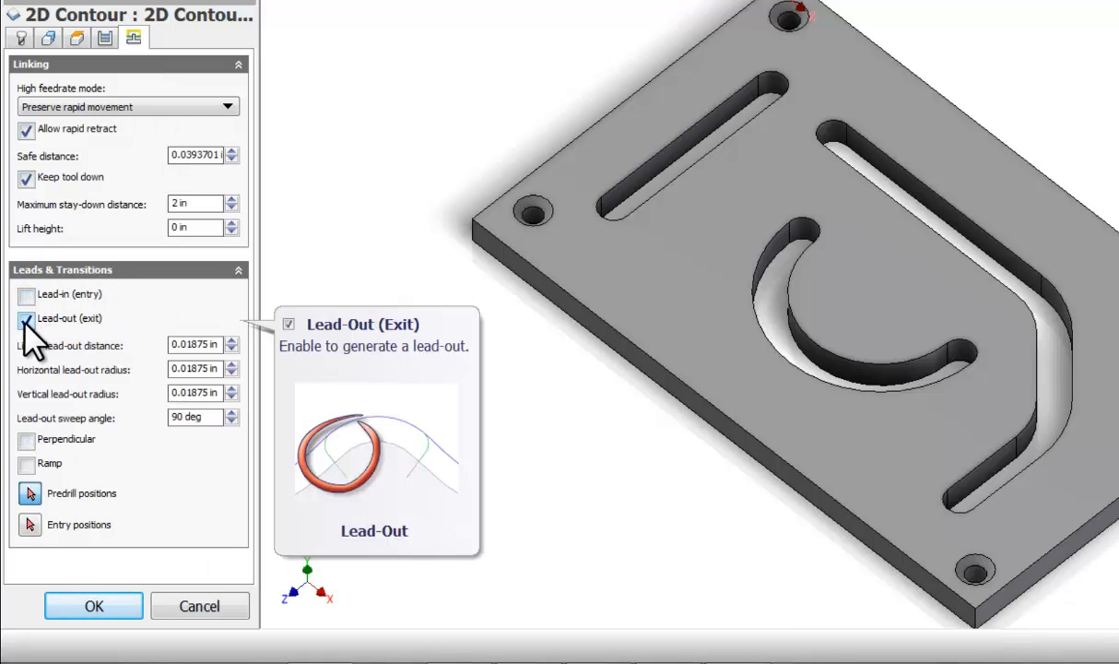
pyautogui.click(26, 317)
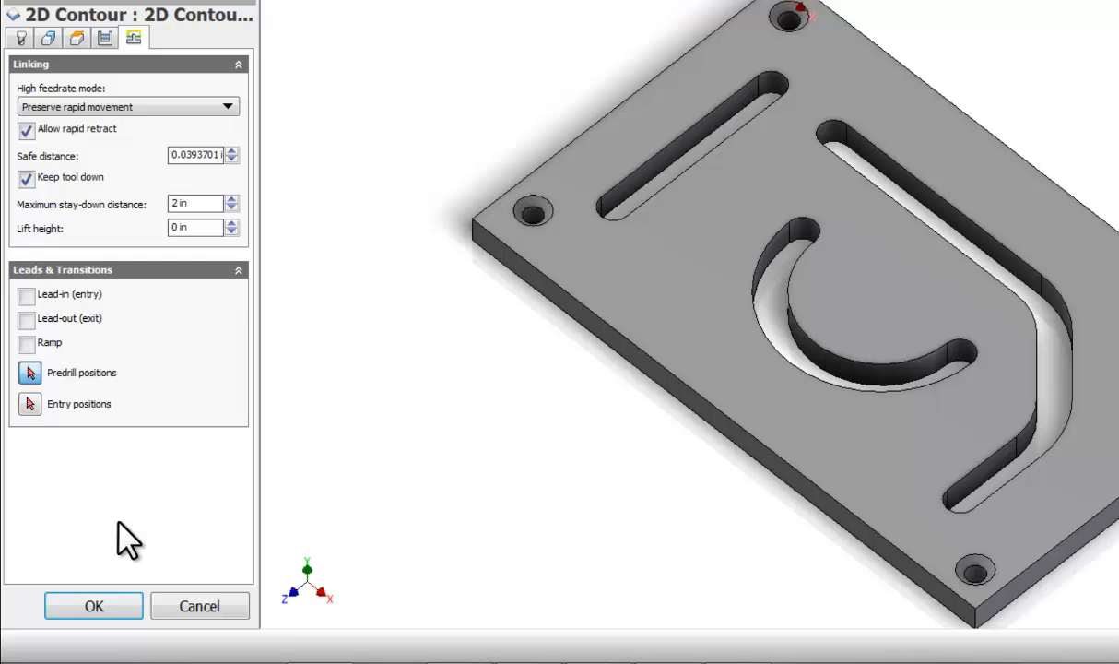
pyautogui.click(93, 605)
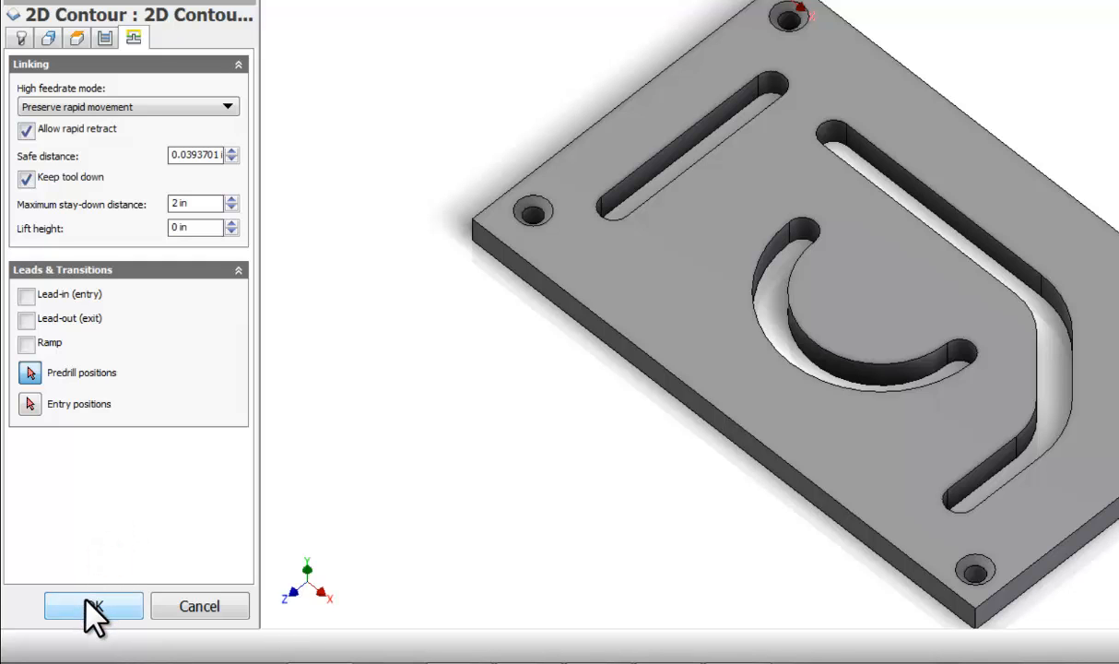
pyautogui.click(92, 604)
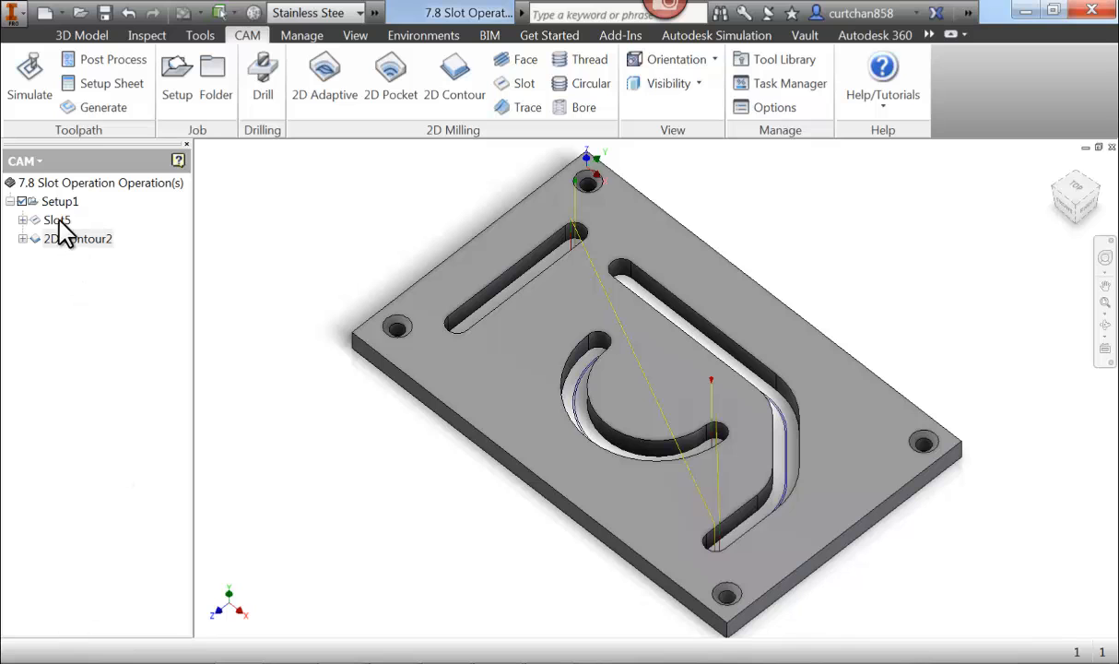
# - Simulate Slot5 and 2D Contour2 with Stock enabled to show material removal
pyautogui.click(29, 77)
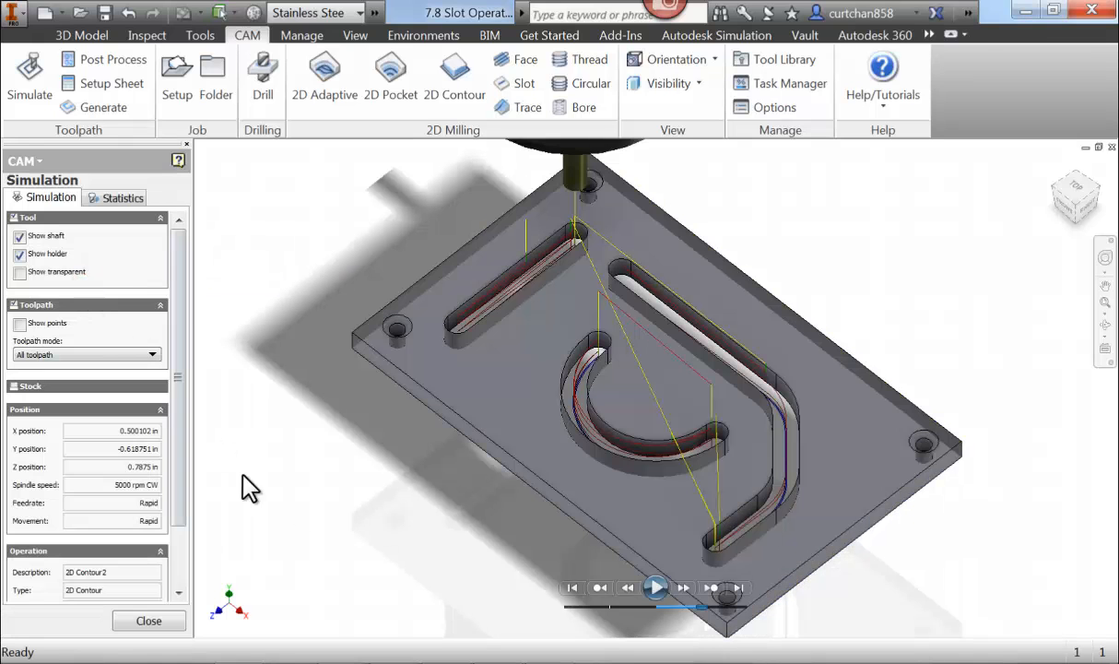
pyautogui.click(656, 586)
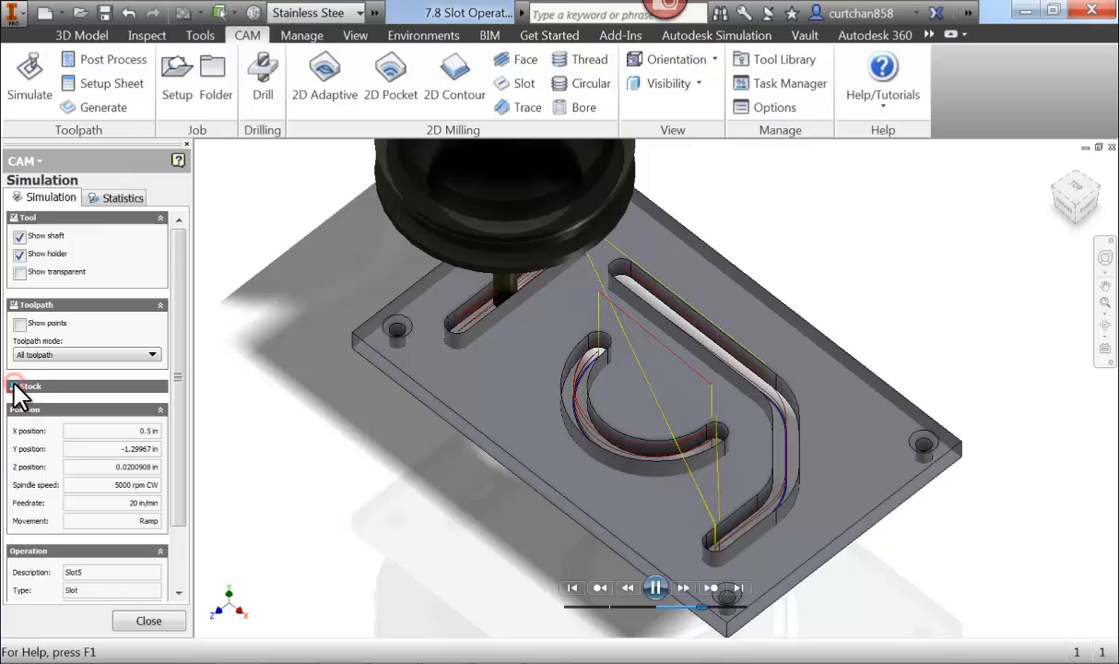
pyautogui.click(21, 387)
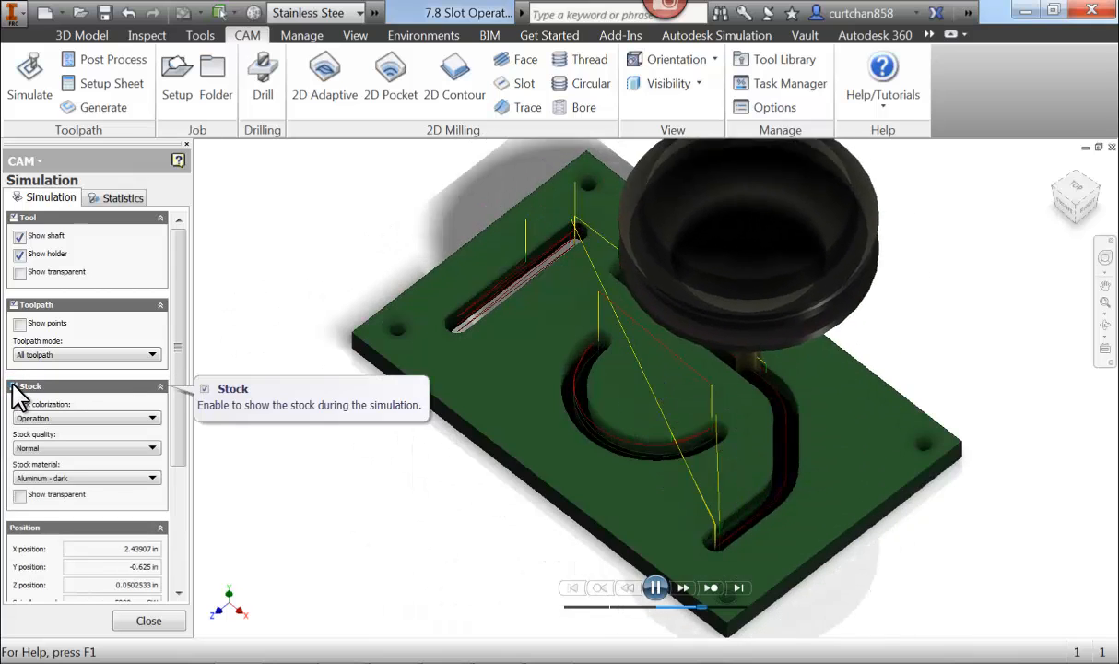